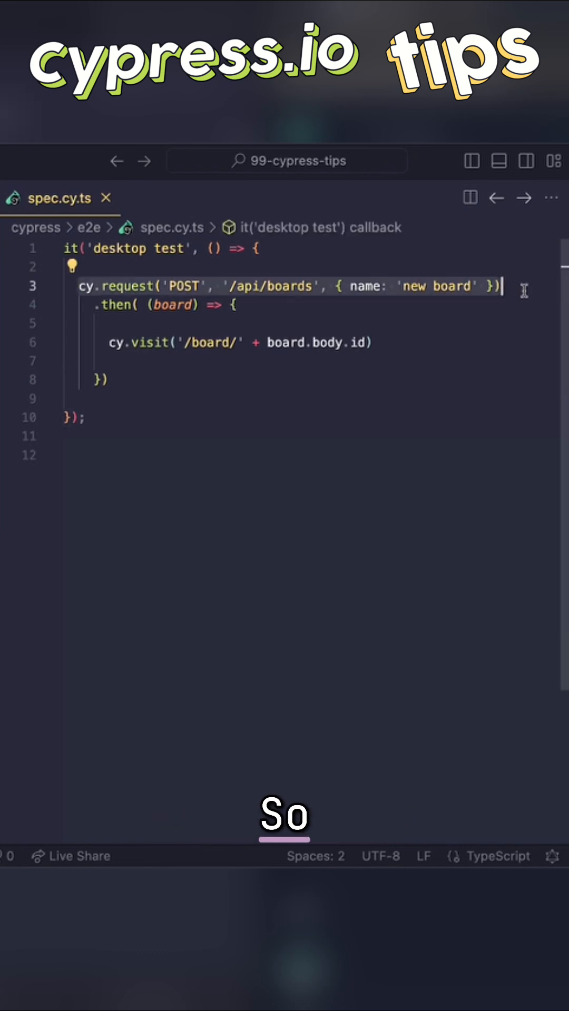
Add a beforeEach block above the desktop test holding the POST board request.
{"action": "type", "text": "beforeEach(() => {"}
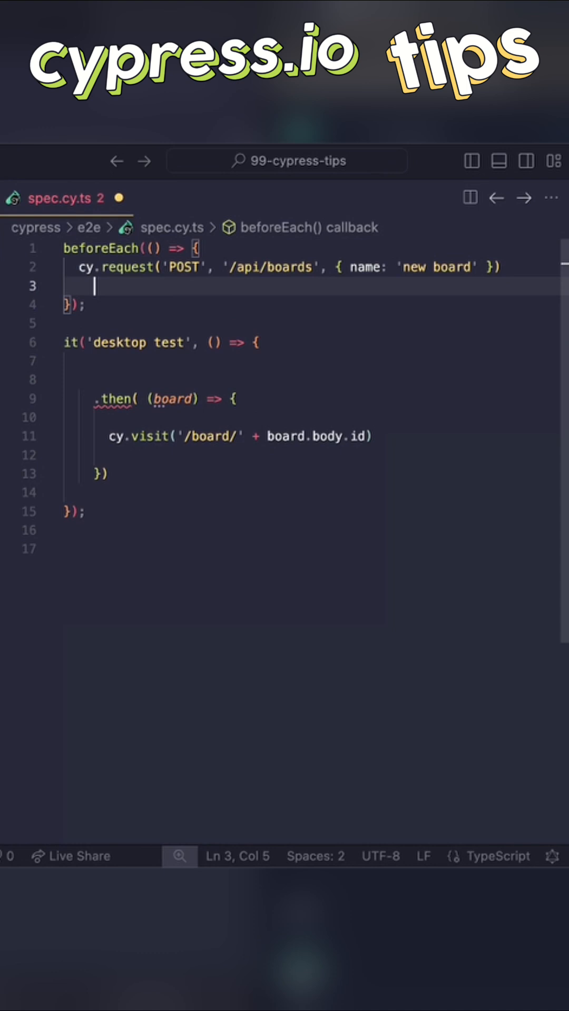
{"action": "type", "text": ".as('board')"}
{"action": "left_click", "coordinate": [312, 380]}
{"action": "type", "text": "cy.get('@board')"}
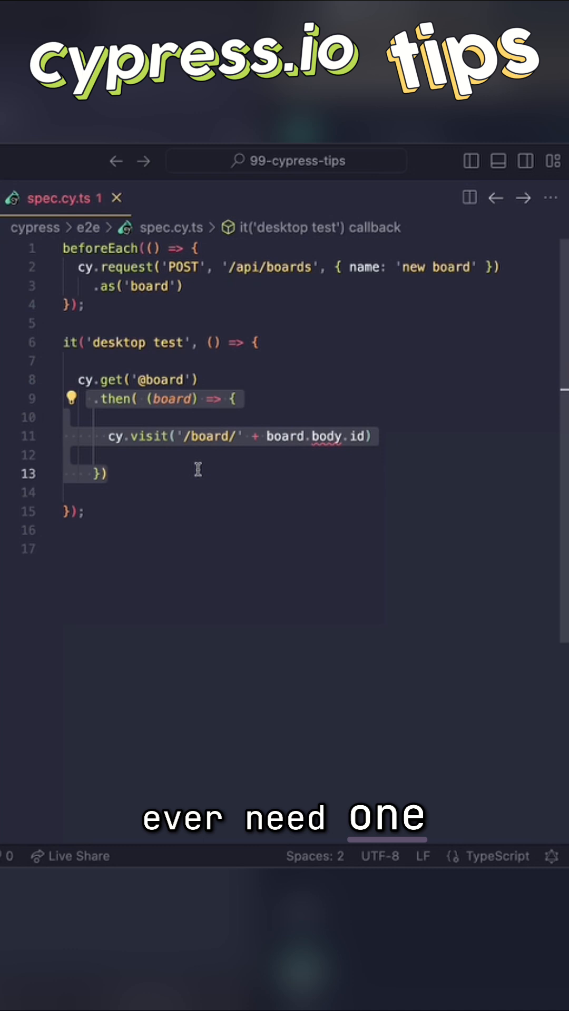
{"action": "left_click", "coordinate": [97, 473]}
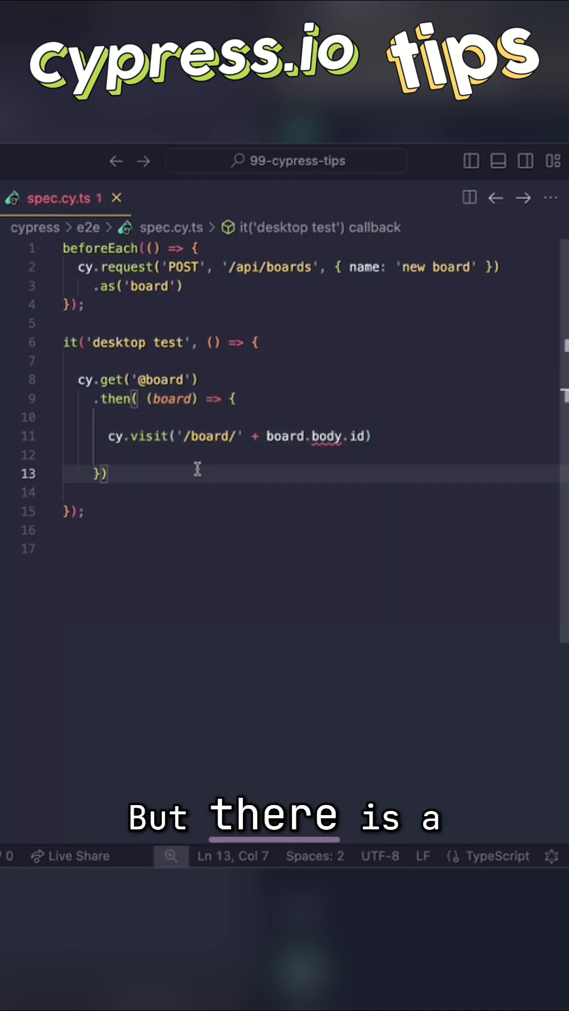